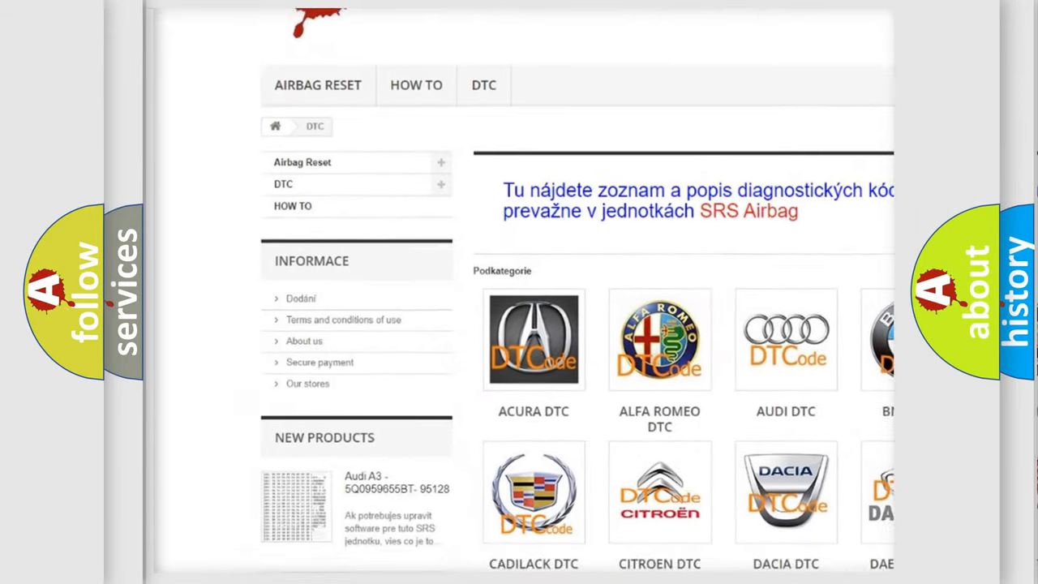
pyautogui.scroll(-3)
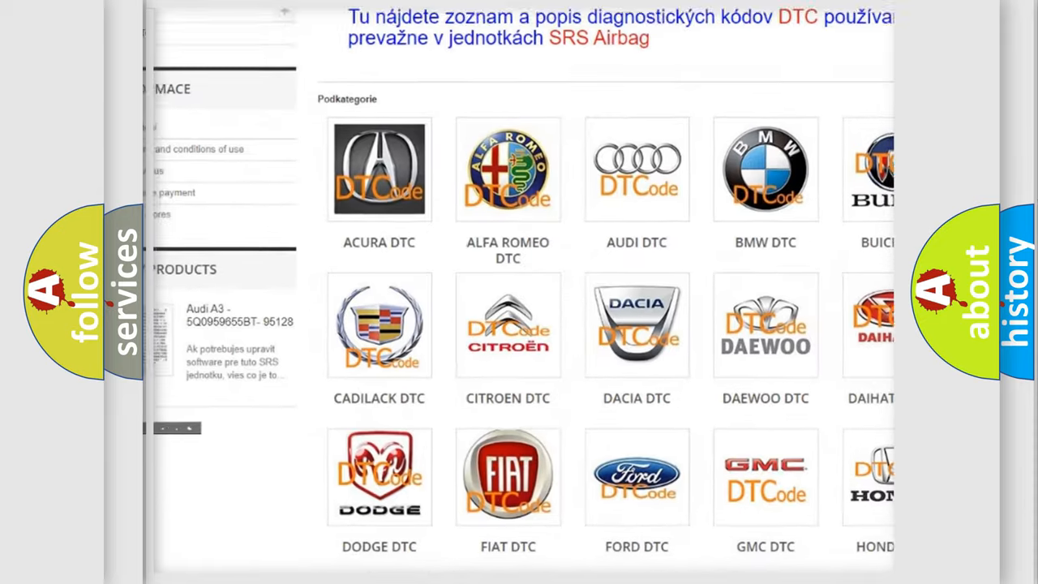
pyautogui.scroll(-3)
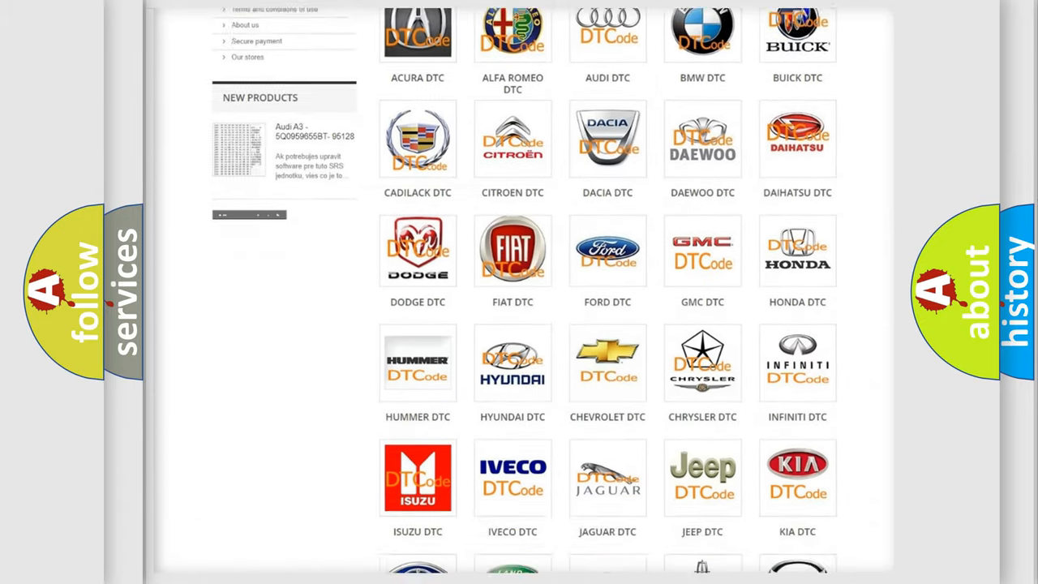
pyautogui.scroll(-3)
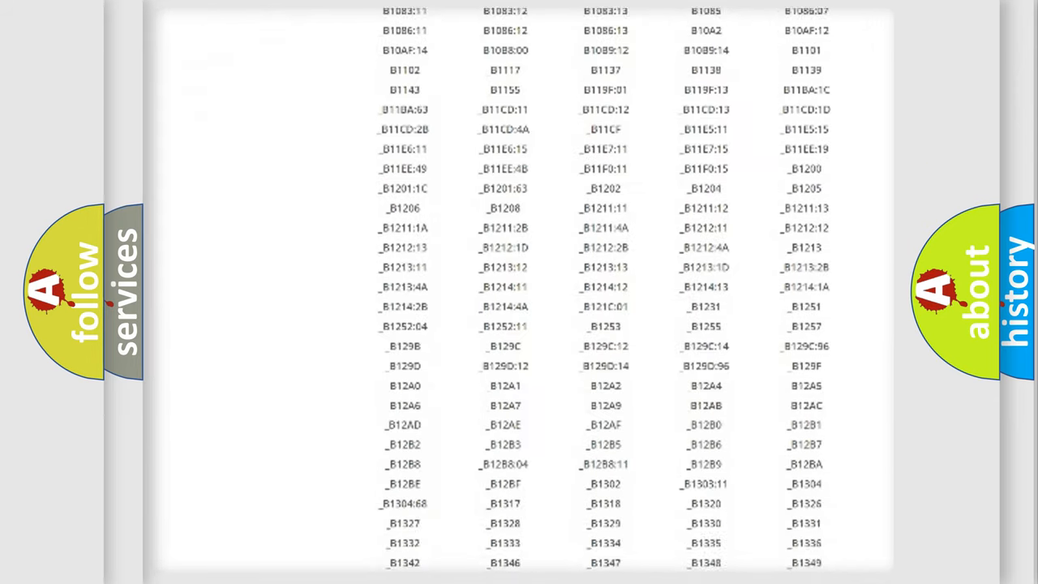
pyautogui.scroll(-3)
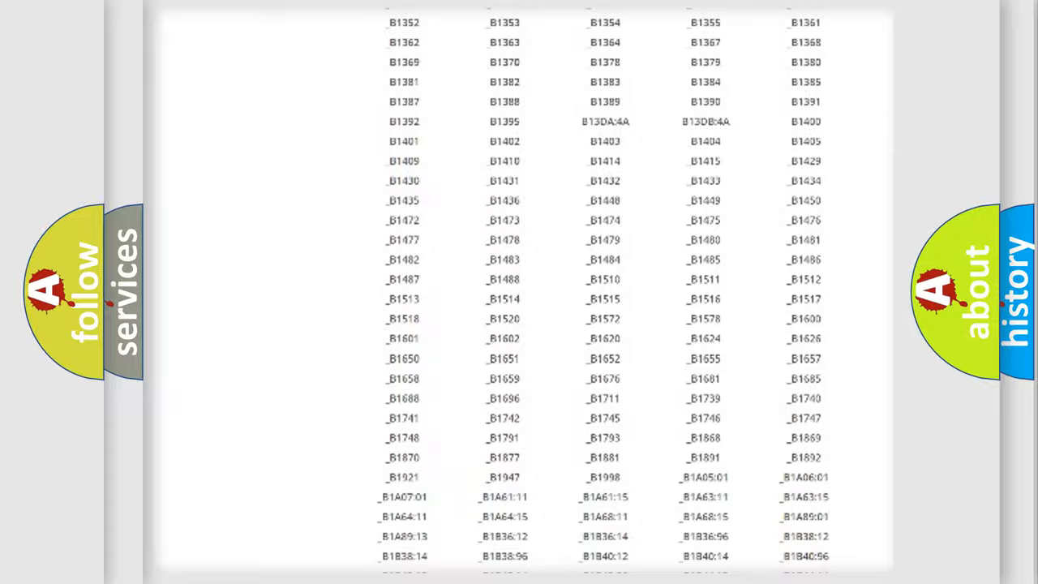